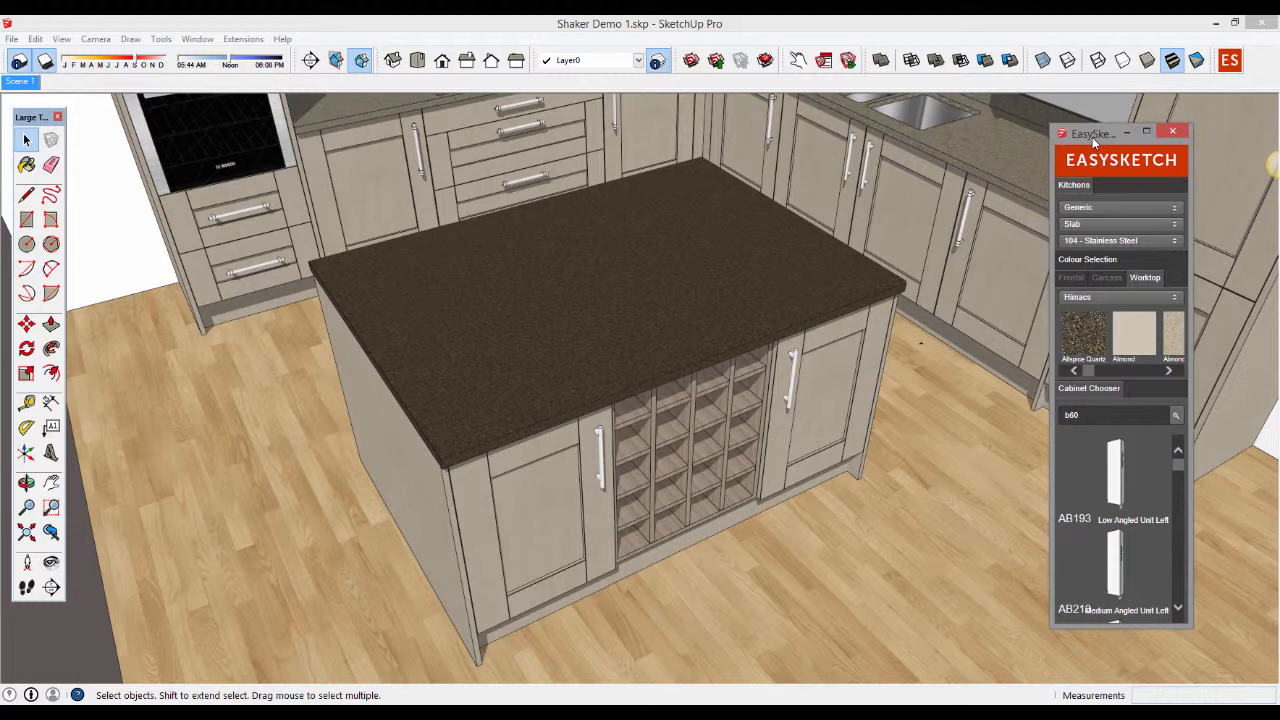
{"action": "mouse_move", "coordinate": [1208, 374]}
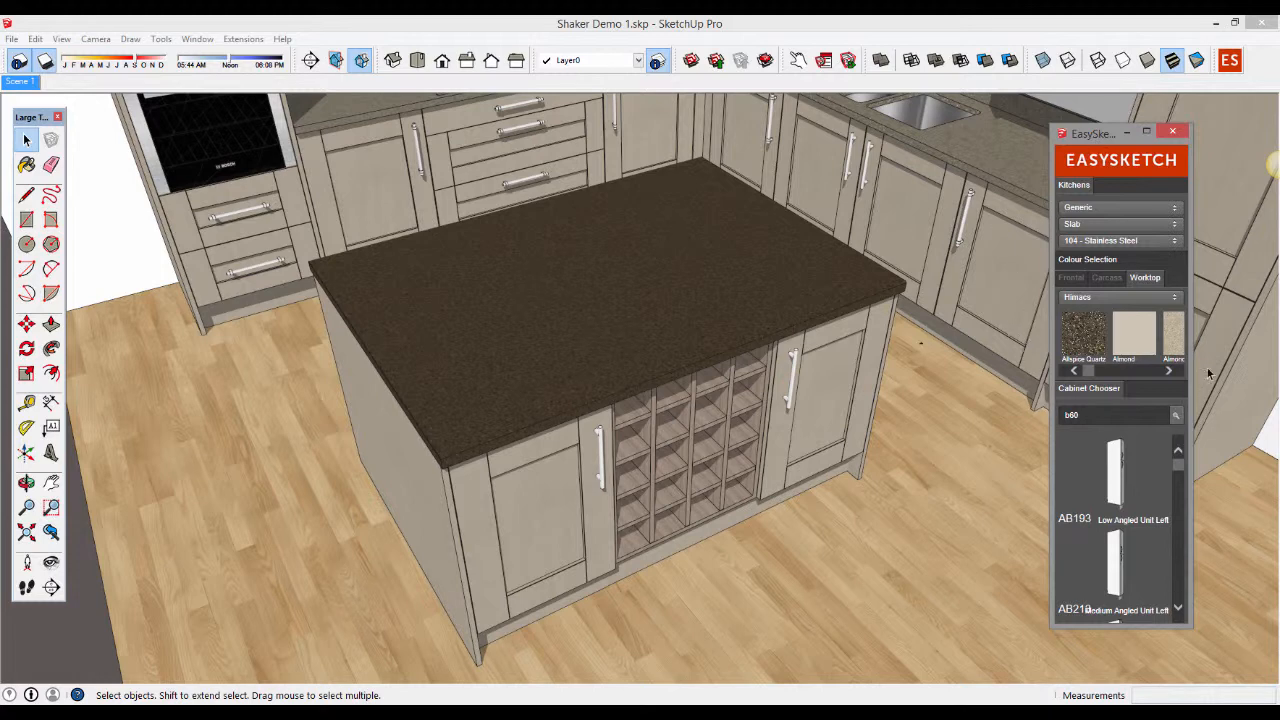
Step: Browse the EasySketch frontal and worktop swatches with the four island units selected
{"action": "left_click", "coordinate": [1072, 276]}
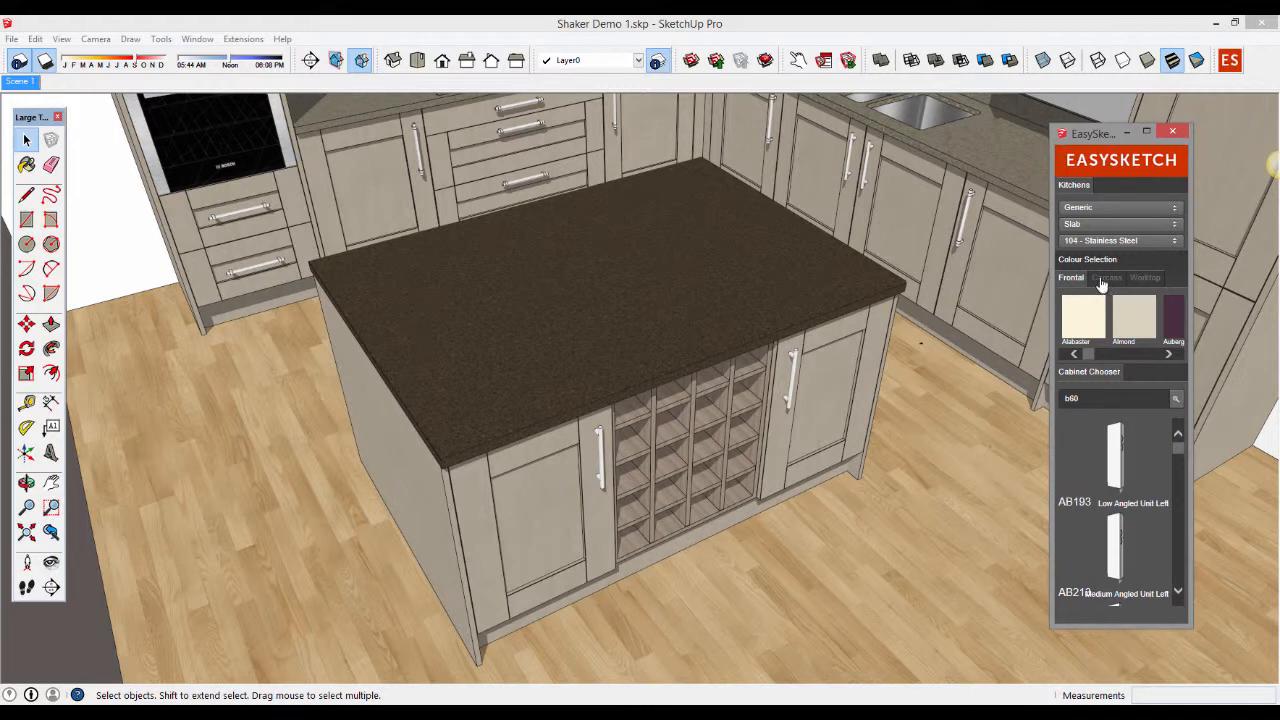
{"action": "left_click", "coordinate": [1144, 276]}
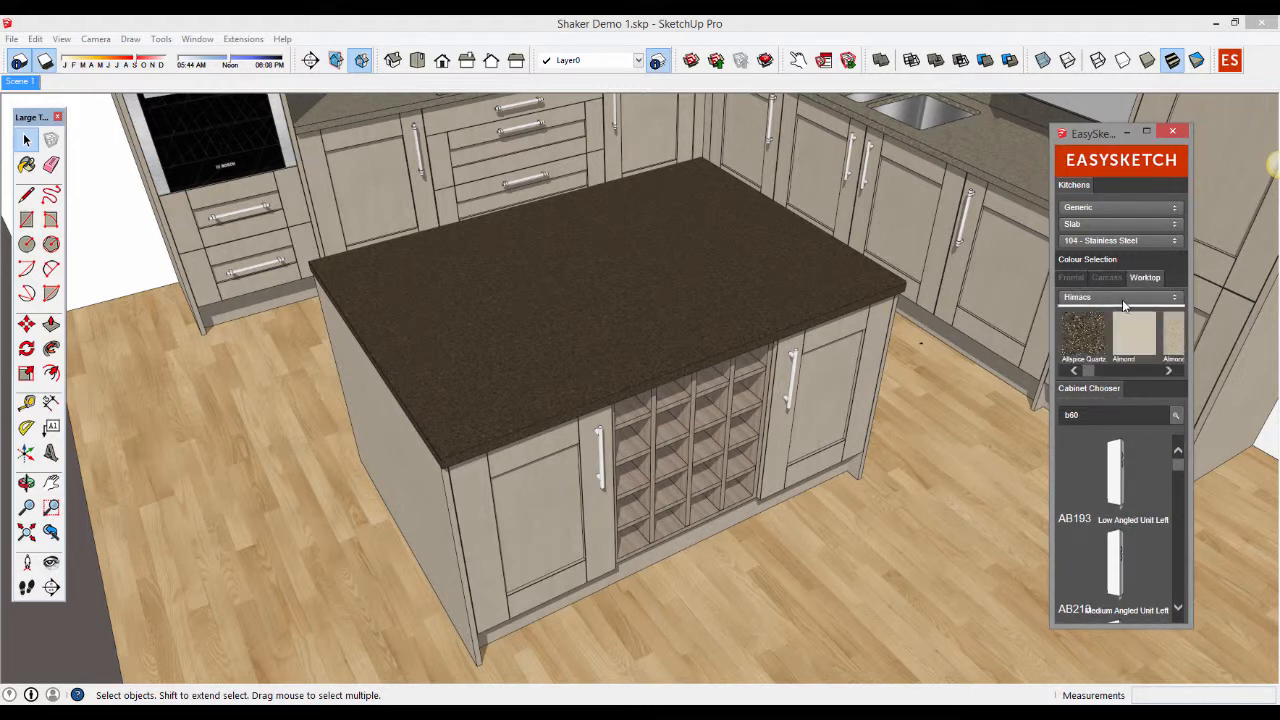
{"action": "left_click", "coordinate": [1072, 276]}
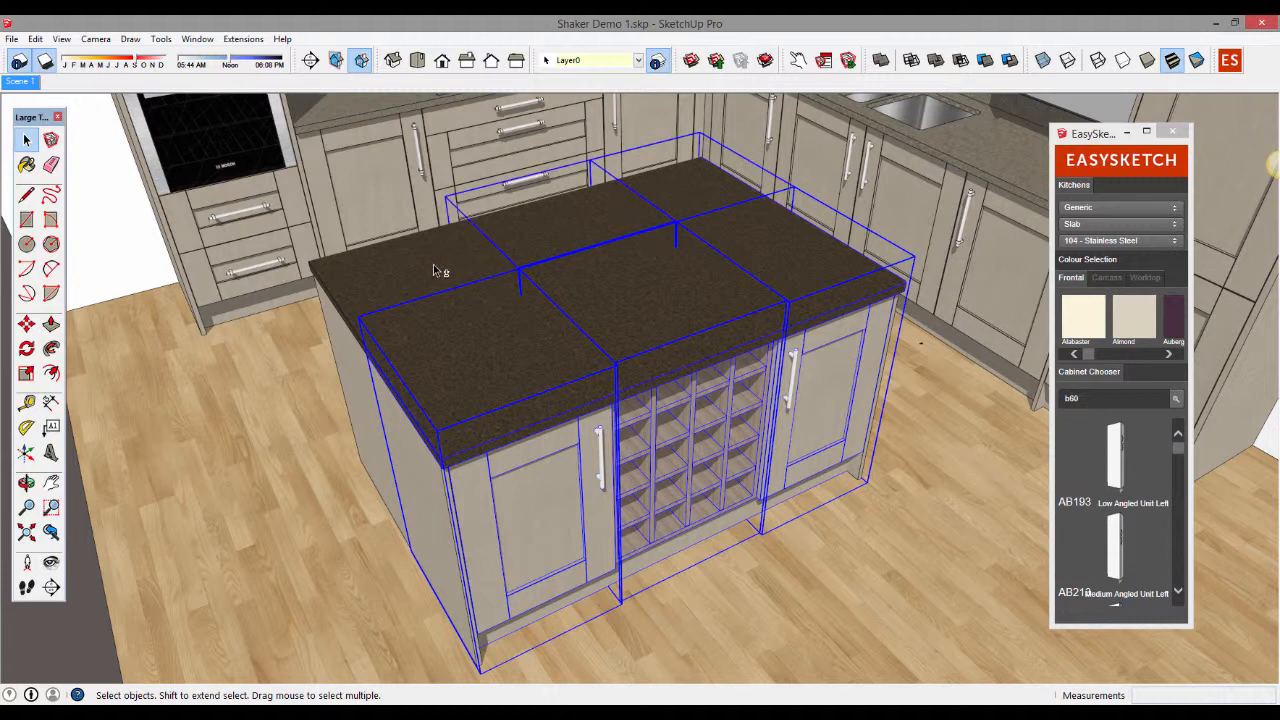
Step: Apply the dark grey Caesarstone swatch to the island worktop
{"action": "left_click", "coordinate": [1144, 278]}
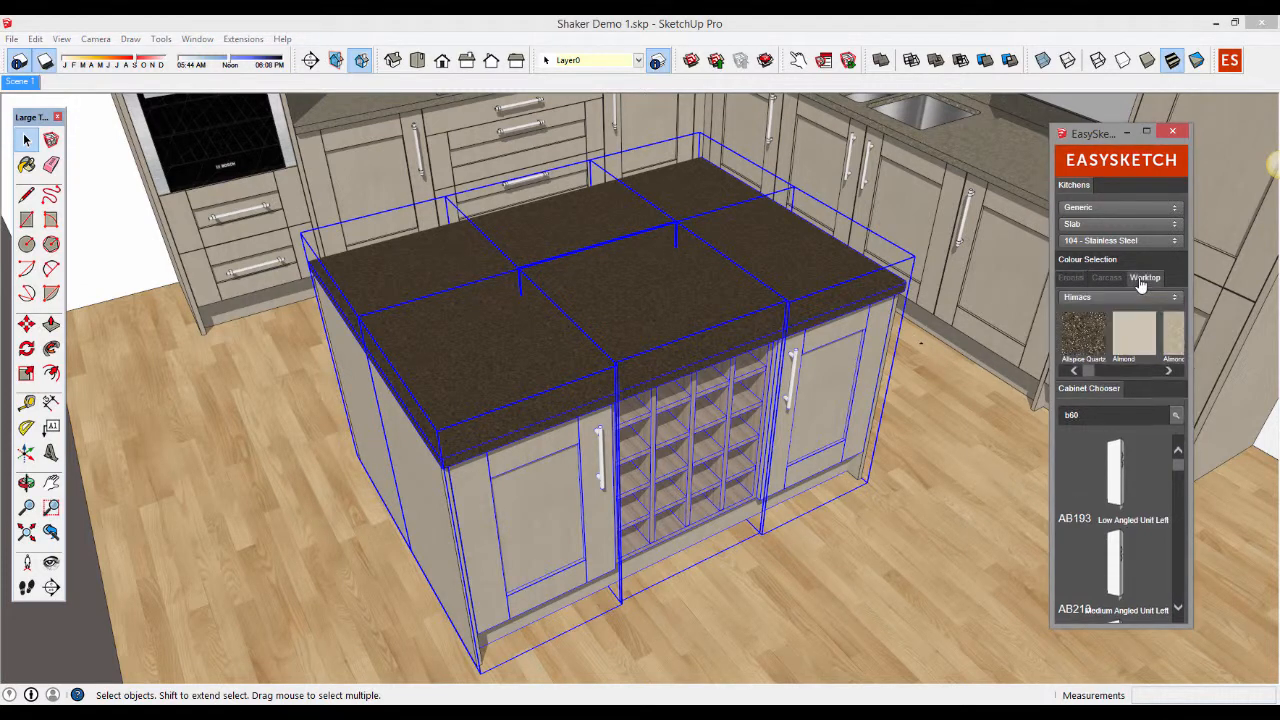
{"action": "left_click", "coordinate": [1120, 296]}
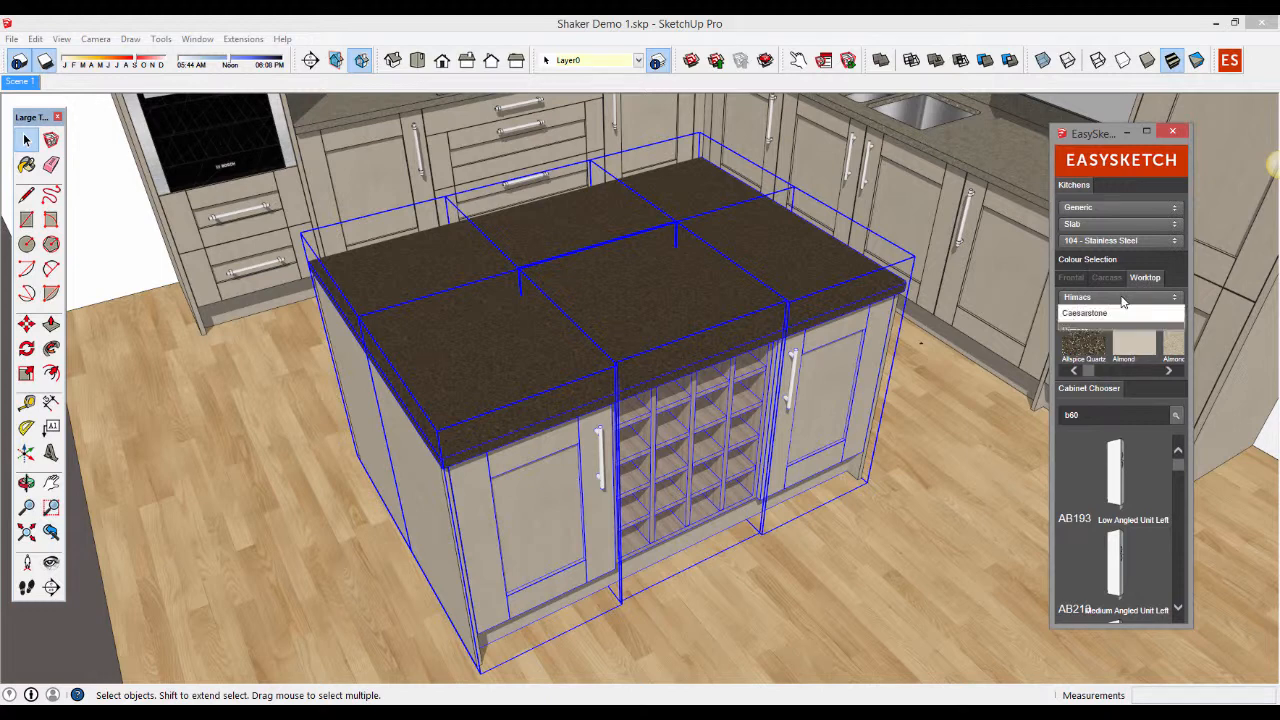
{"action": "left_click", "coordinate": [1120, 296]}
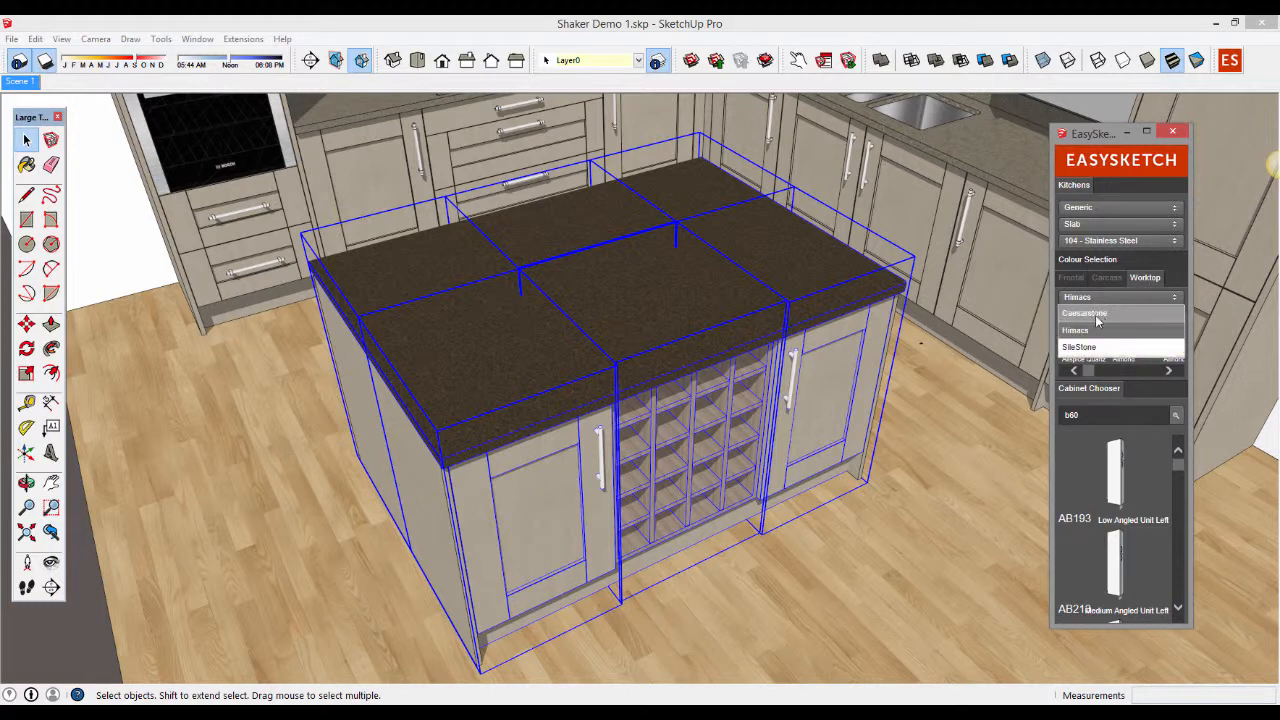
{"action": "left_click", "coordinate": [1084, 312]}
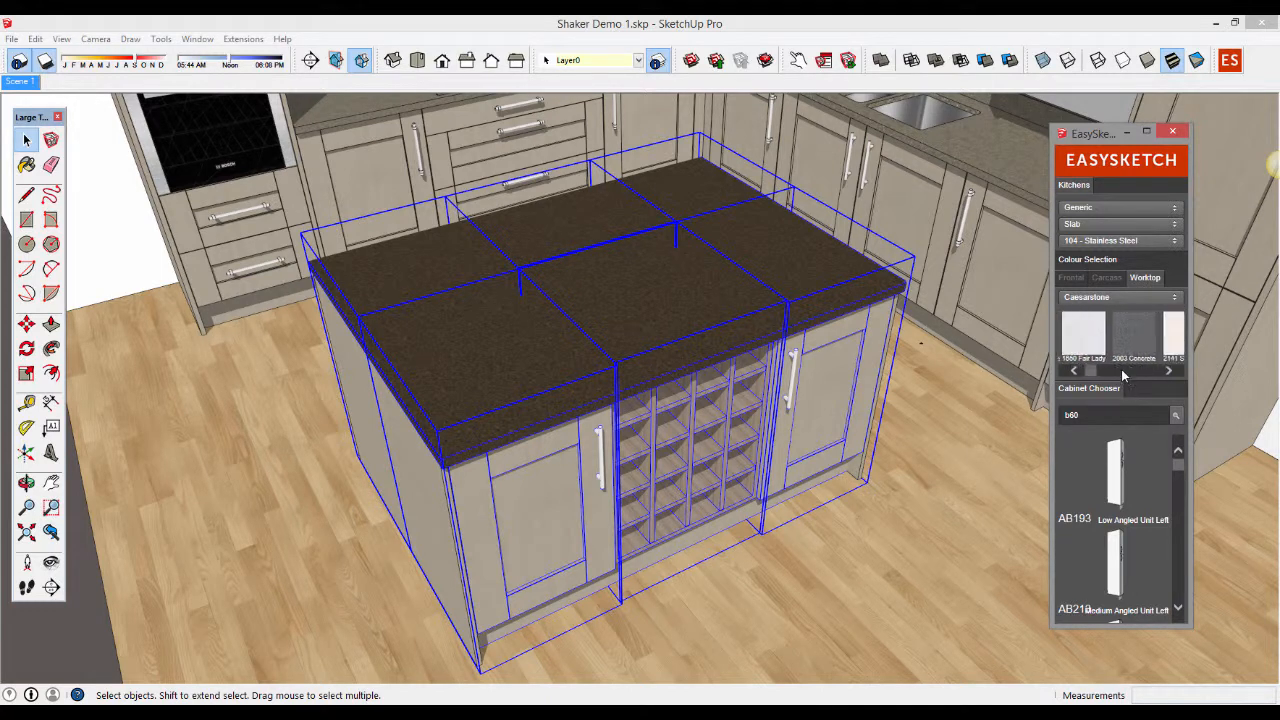
{"action": "left_click", "coordinate": [1168, 370]}
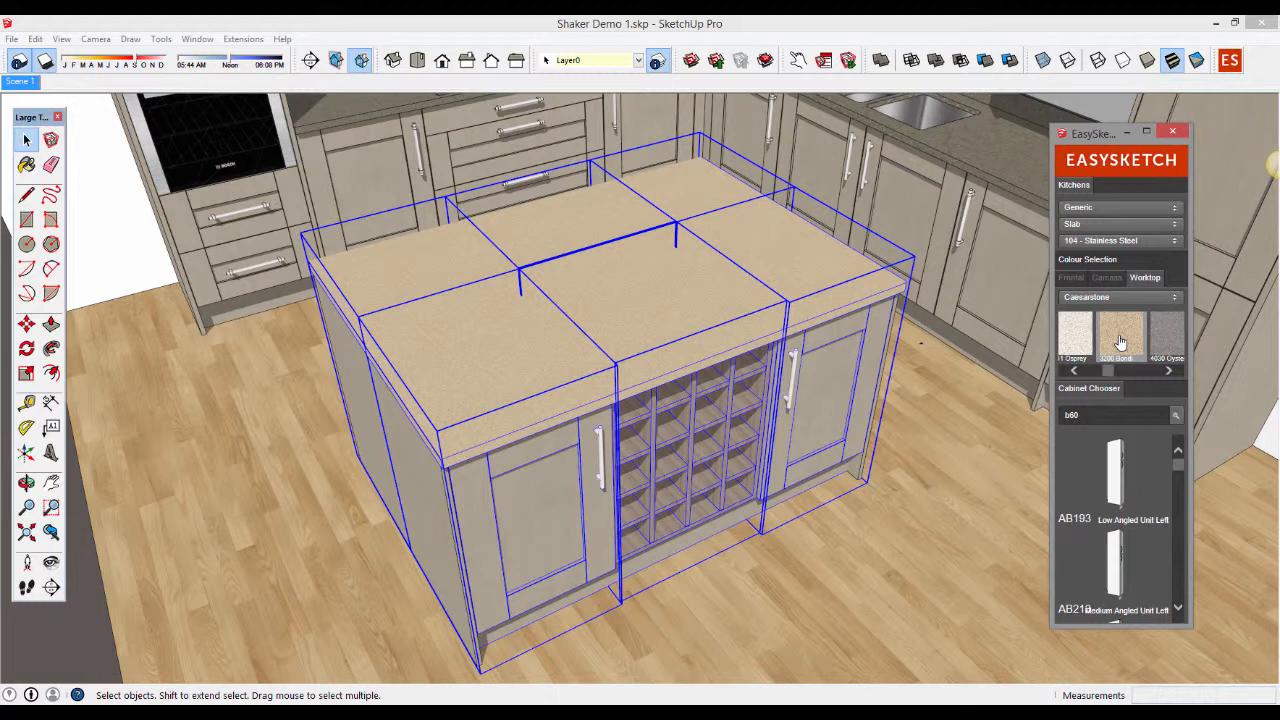
{"action": "left_click", "coordinate": [1168, 370]}
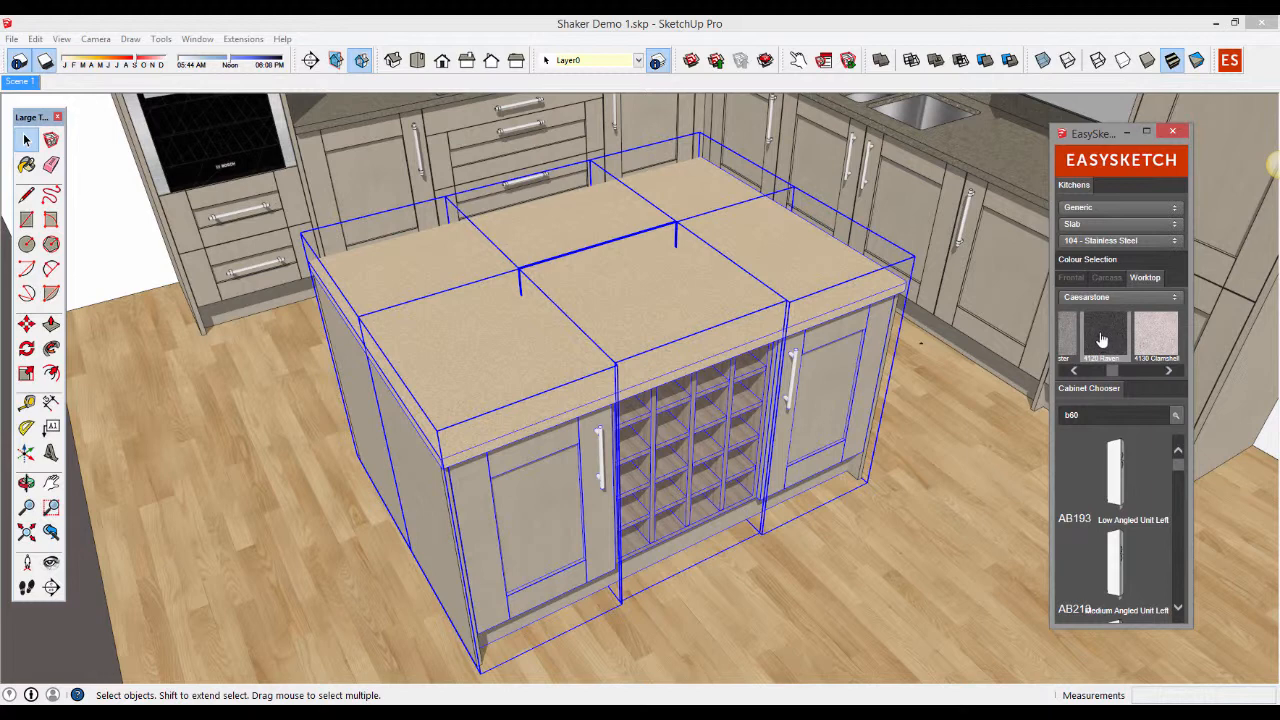
{"action": "left_click", "coordinate": [1068, 336]}
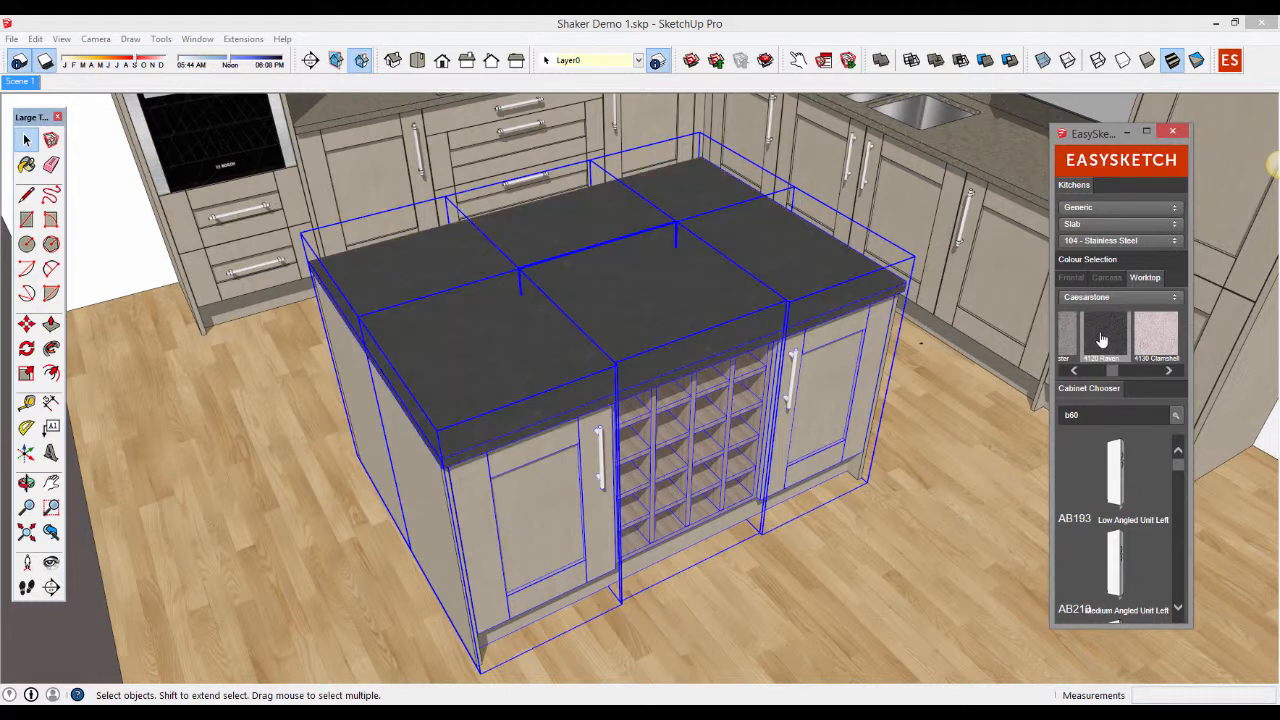
Step: Bring up the EasySketch worktop material picker for the selected island units
{"action": "right_click", "coordinate": [536, 344]}
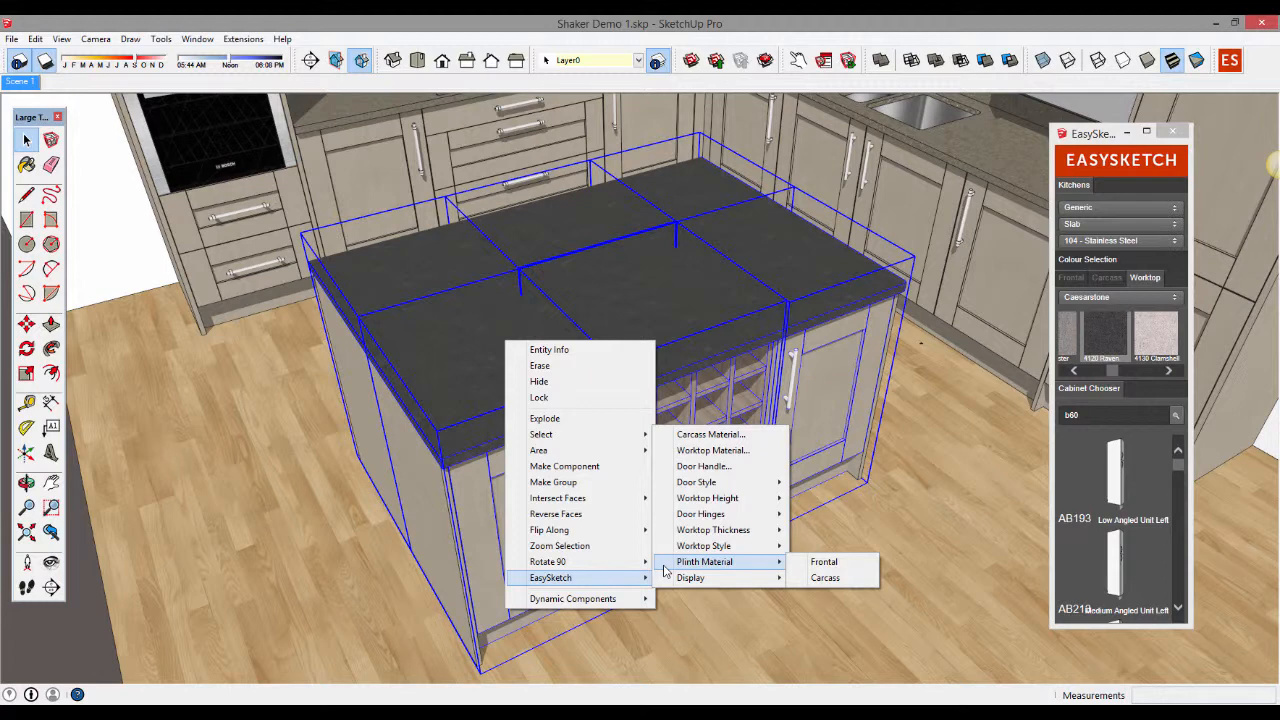
{"action": "mouse_move", "coordinate": [712, 450]}
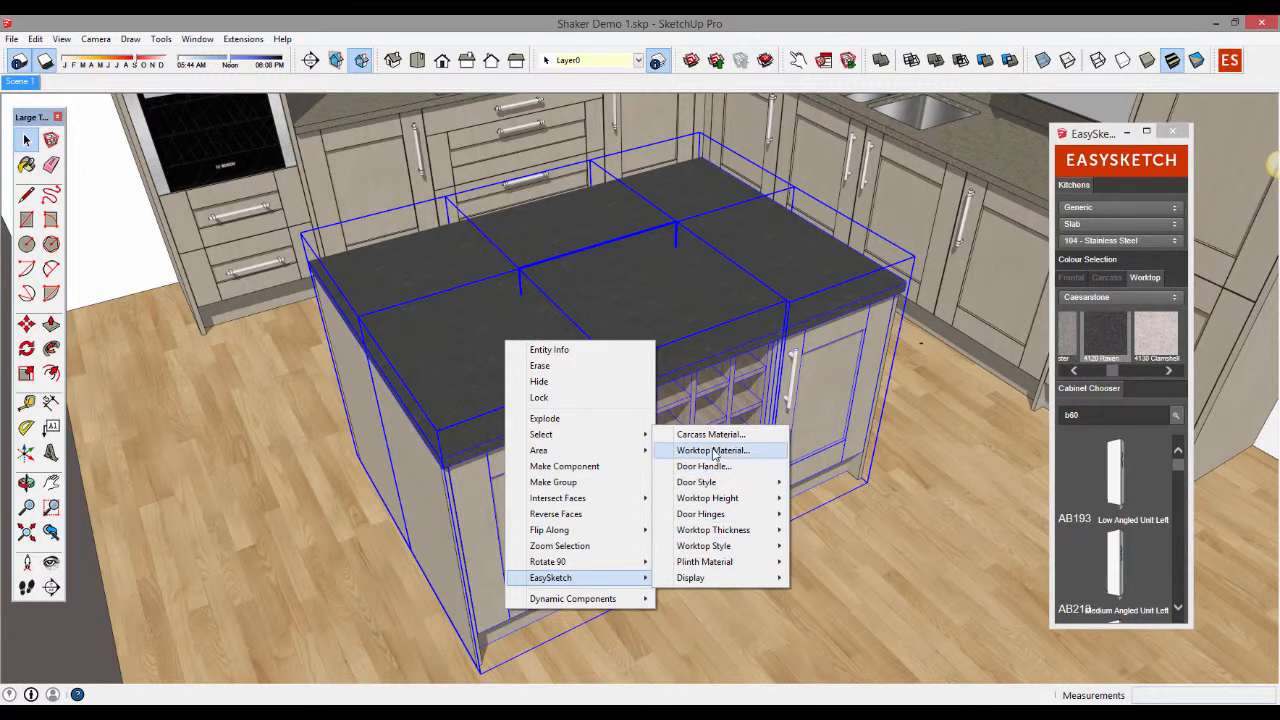
{"action": "left_click", "coordinate": [712, 450]}
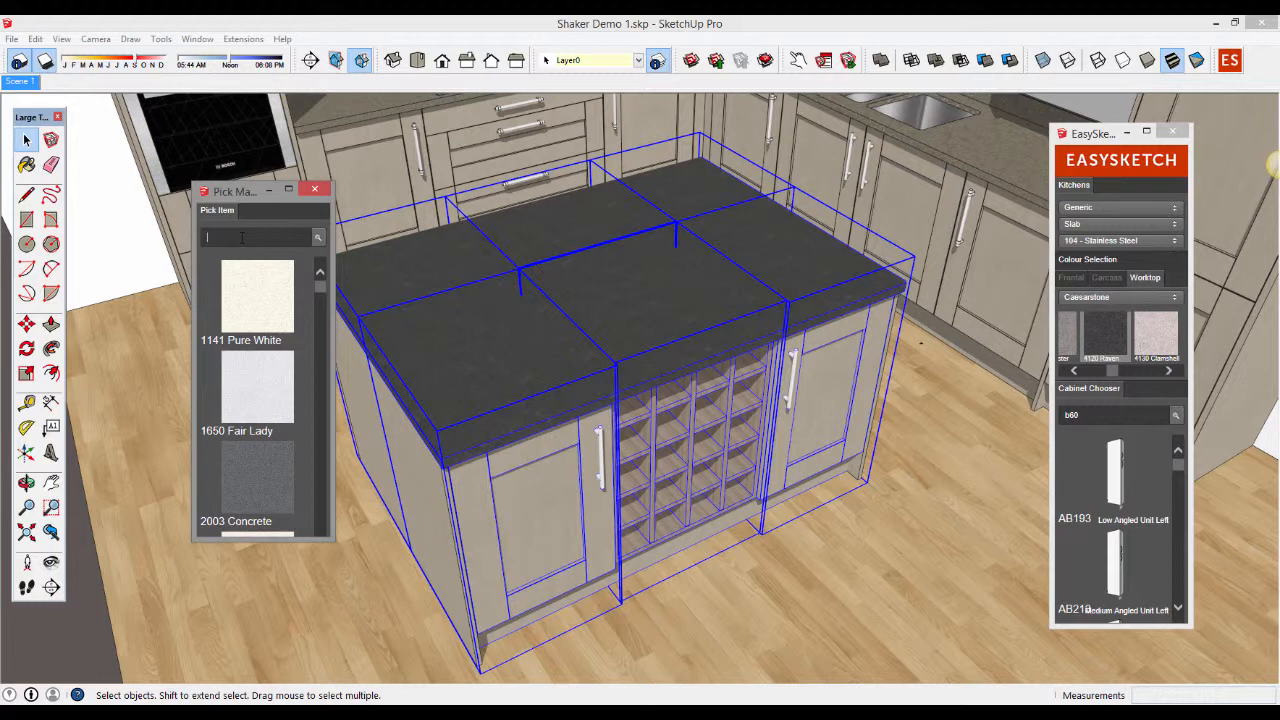
Step: Search the material picker and apply Brazilian Brown to the island worktop
{"action": "type", "text": "red"}
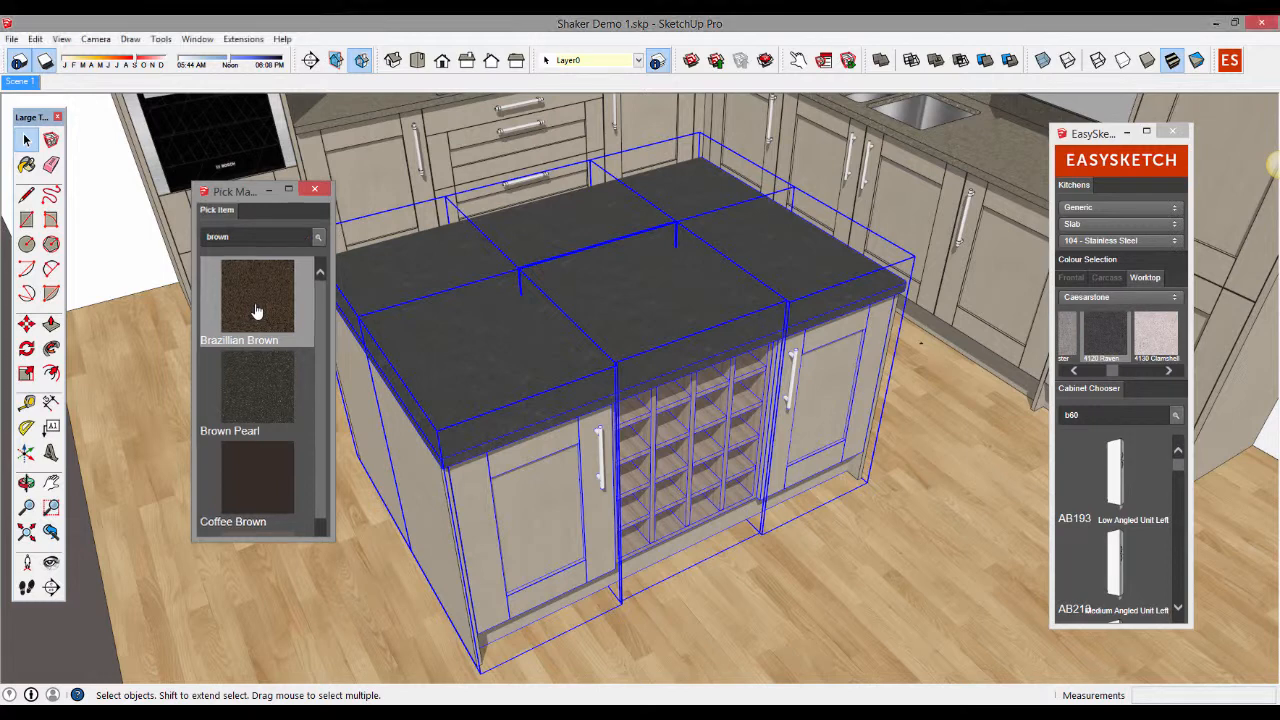
{"action": "left_click", "coordinate": [256, 298]}
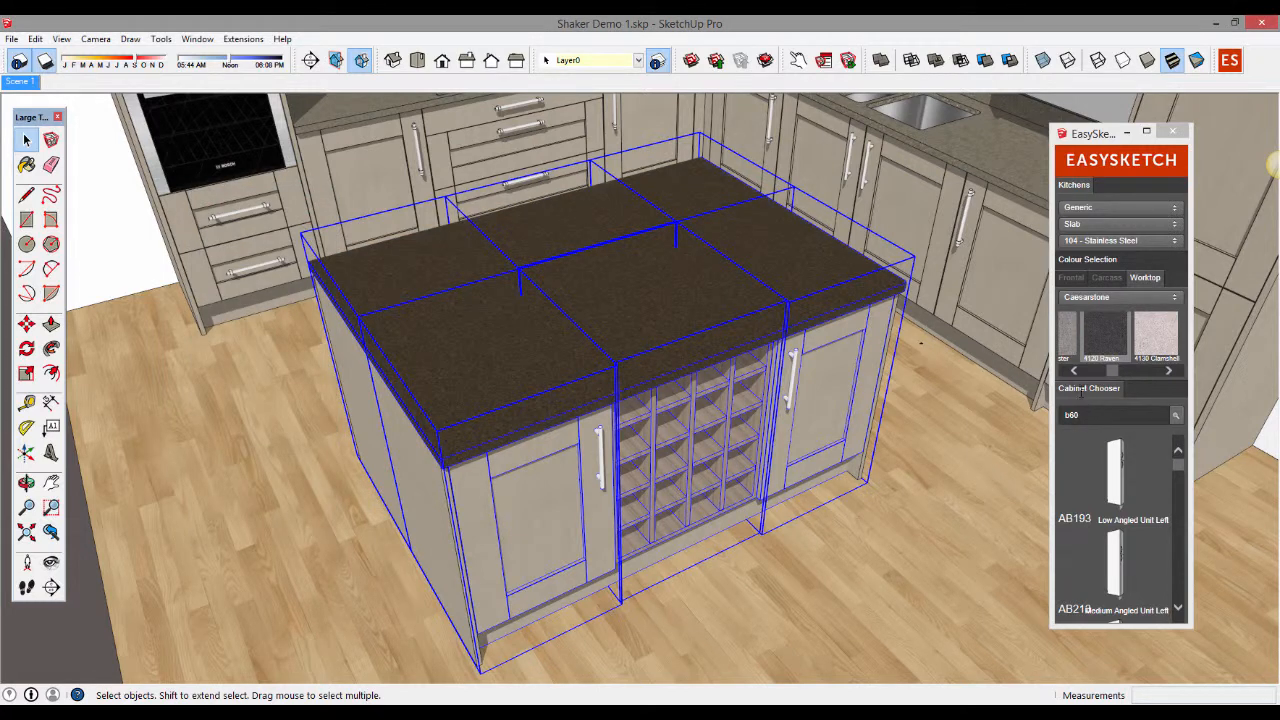
{"action": "mouse_move", "coordinate": [810, 516]}
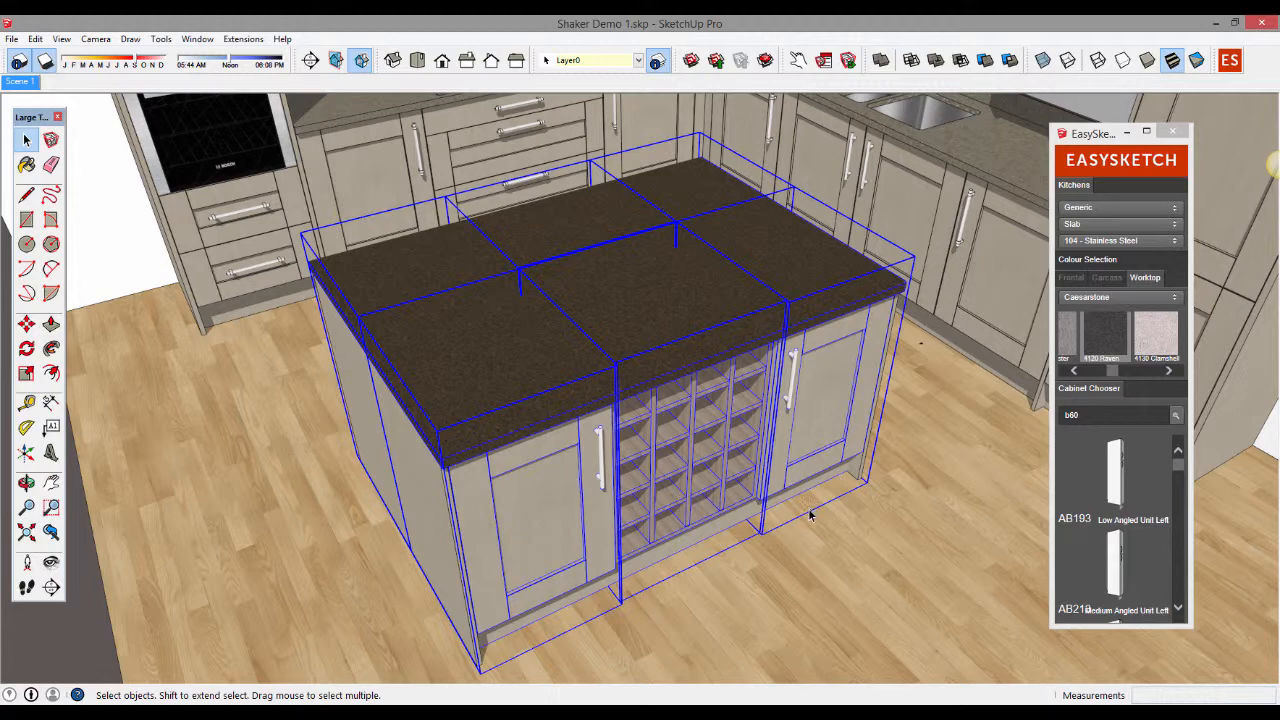
{"action": "mouse_move", "coordinate": [808, 516]}
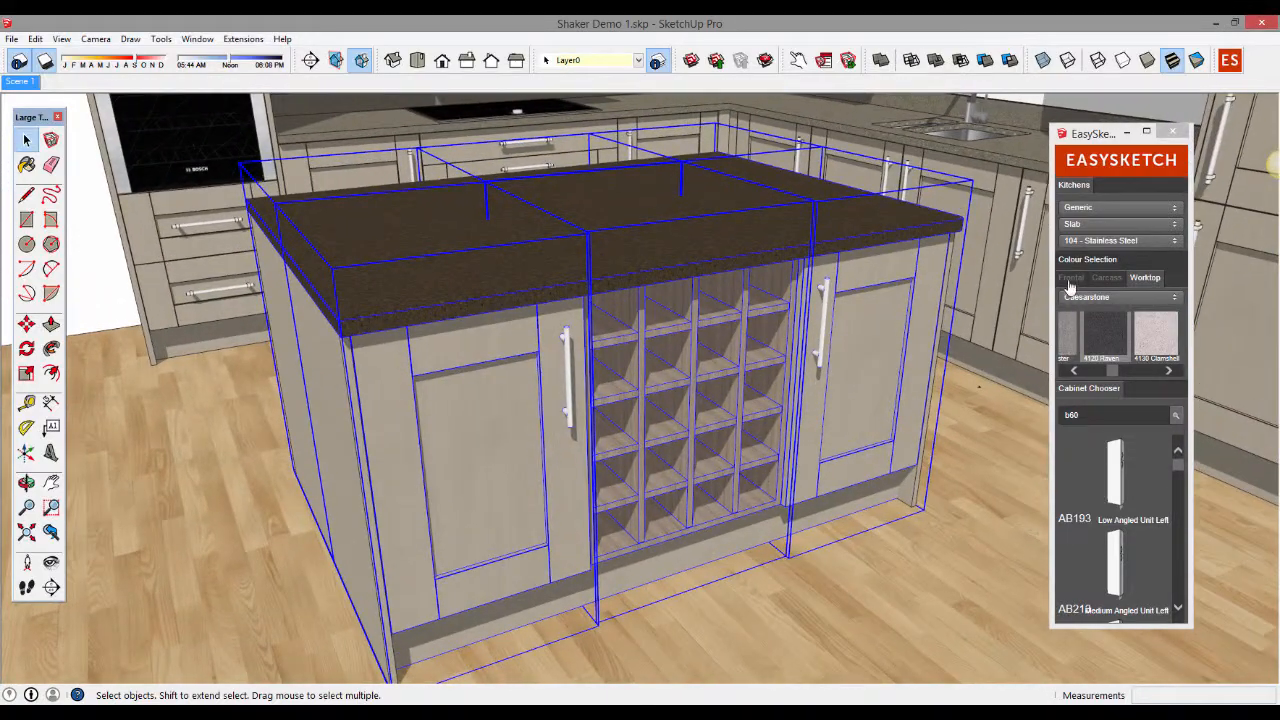
Step: Page through the frontal colours and apply dark grey to the island doors and panels
{"action": "left_click", "coordinate": [1072, 276]}
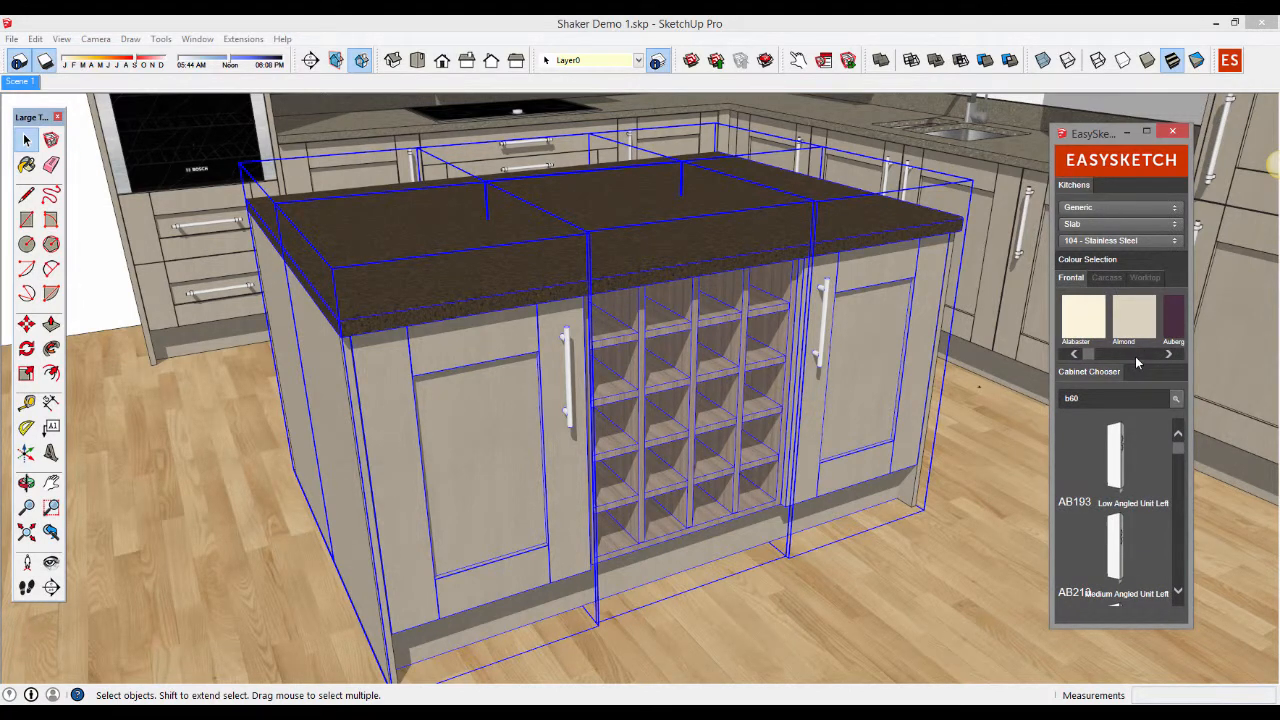
{"action": "left_click", "coordinate": [1168, 352]}
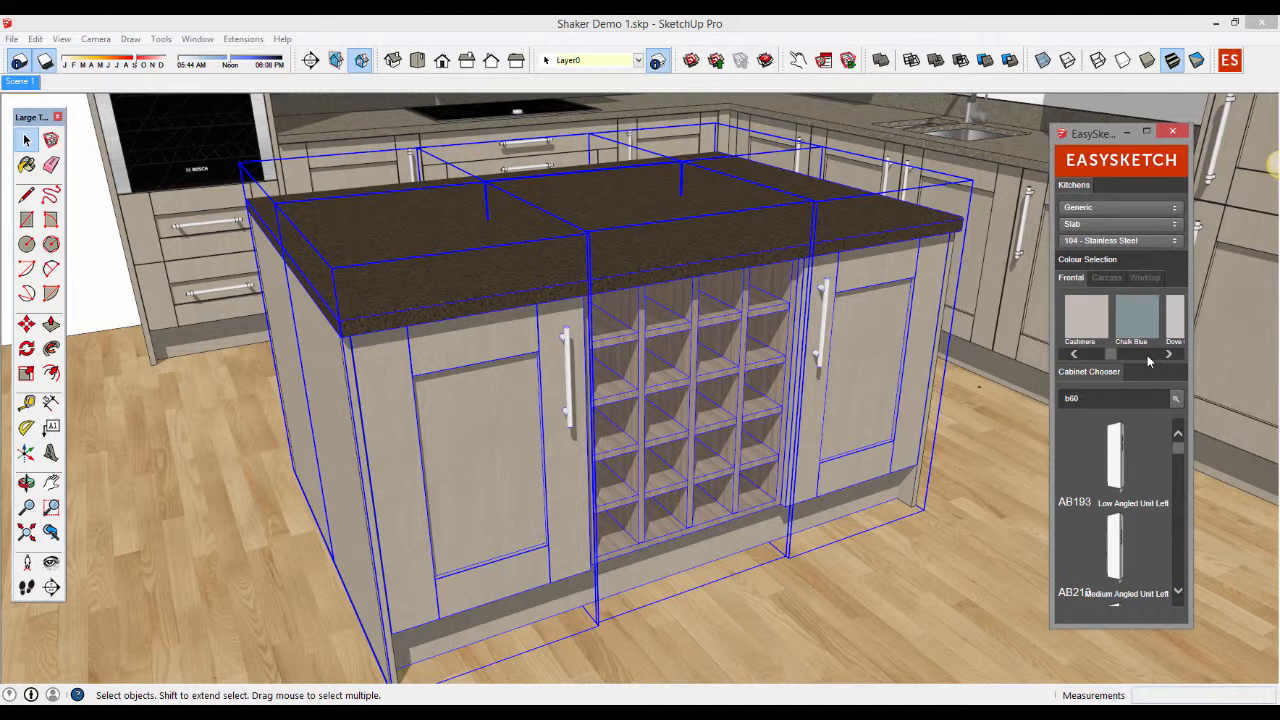
{"action": "left_click", "coordinate": [1168, 352]}
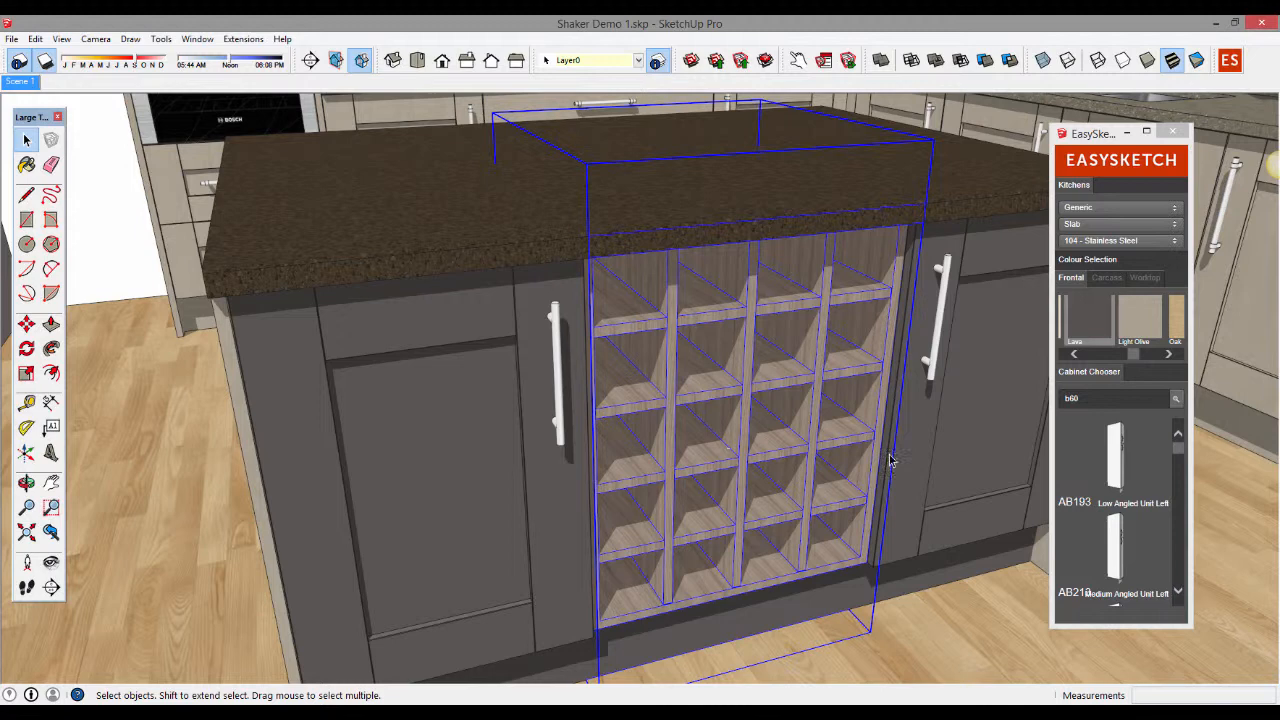
Step: Set the wine-rack carcass material to oak woodgrain code h3368 via Carcass Material
{"action": "left_click", "coordinate": [1106, 276]}
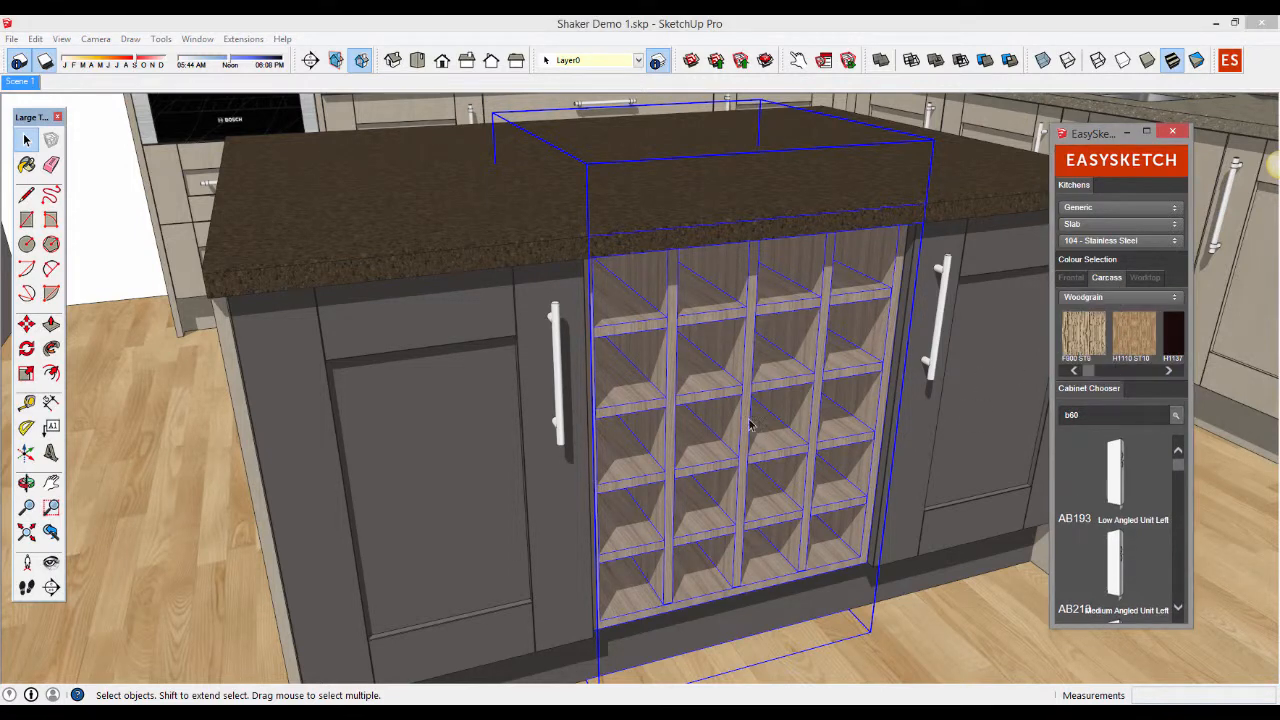
{"action": "right_click", "coordinate": [750, 424]}
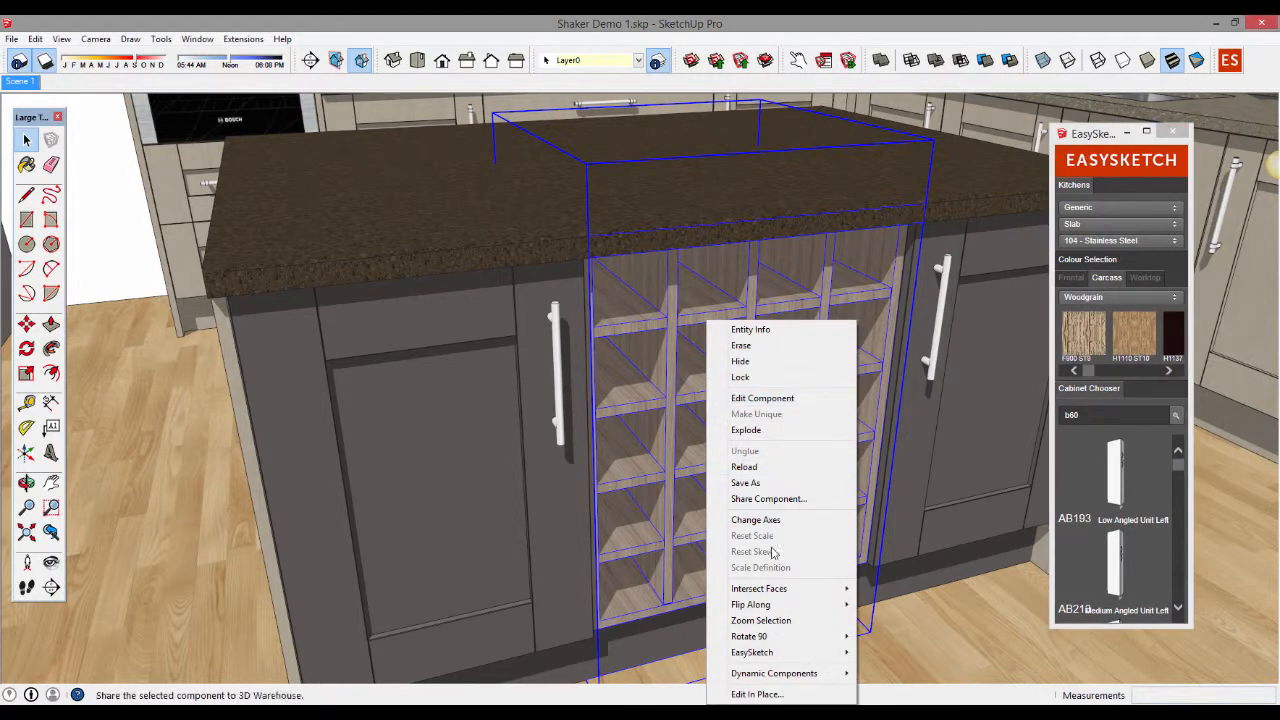
{"action": "left_click", "coordinate": [752, 652]}
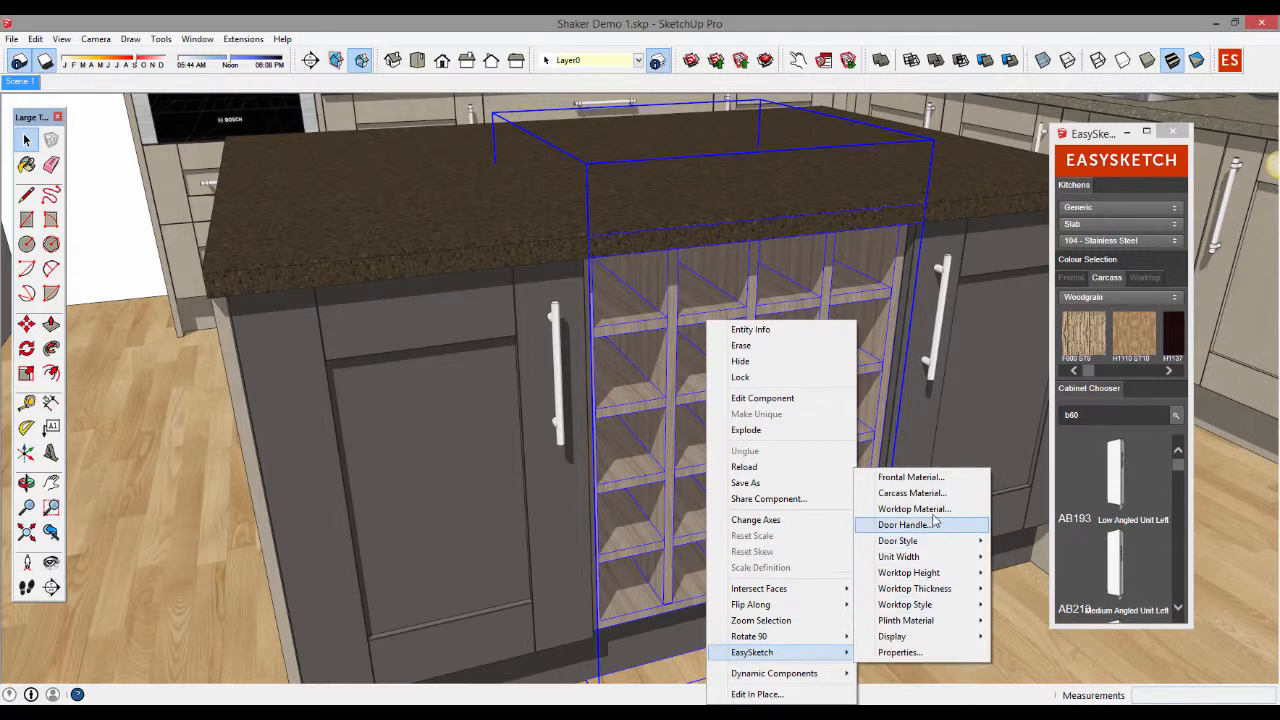
{"action": "left_click", "coordinate": [908, 476]}
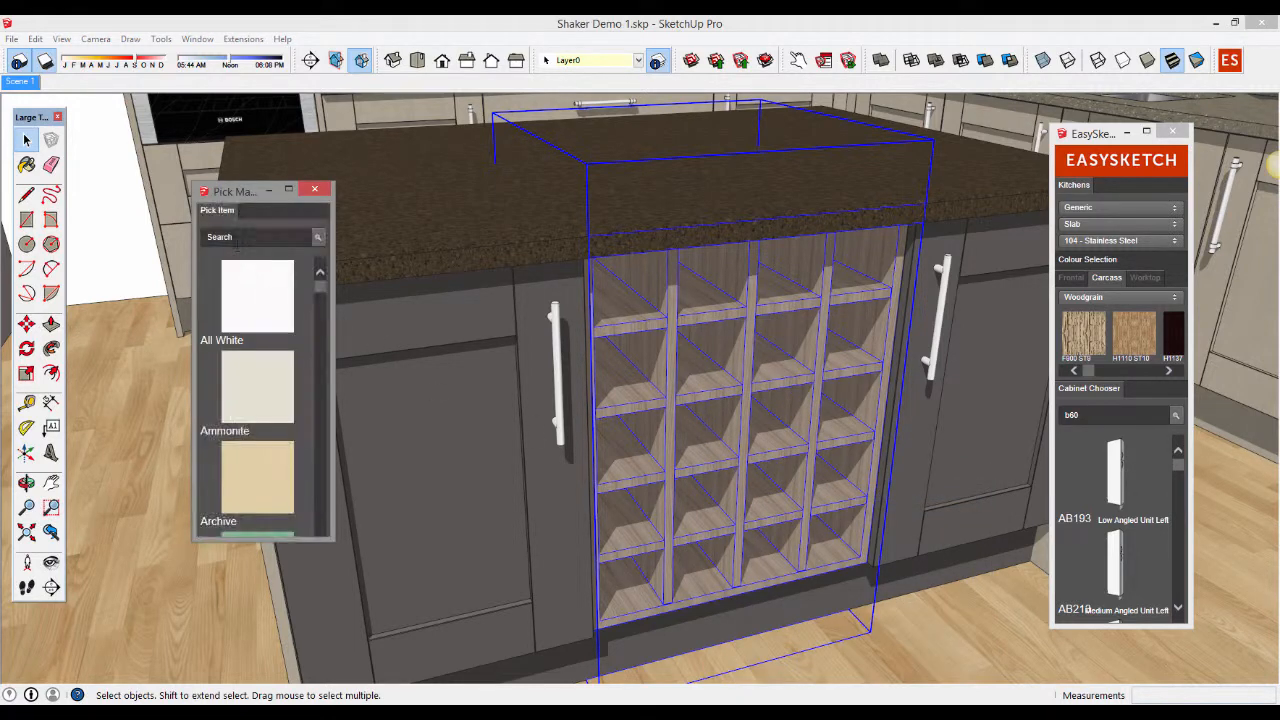
{"action": "left_click", "coordinate": [256, 236]}
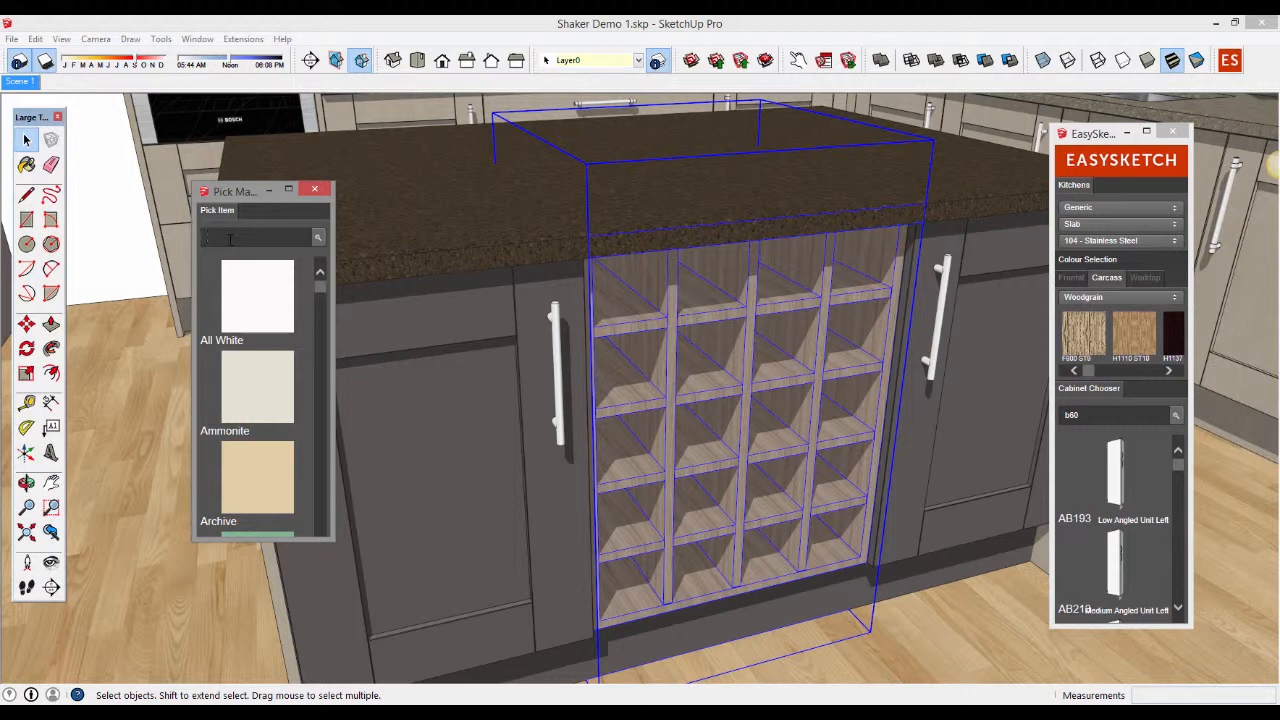
{"action": "type", "text": "N"}
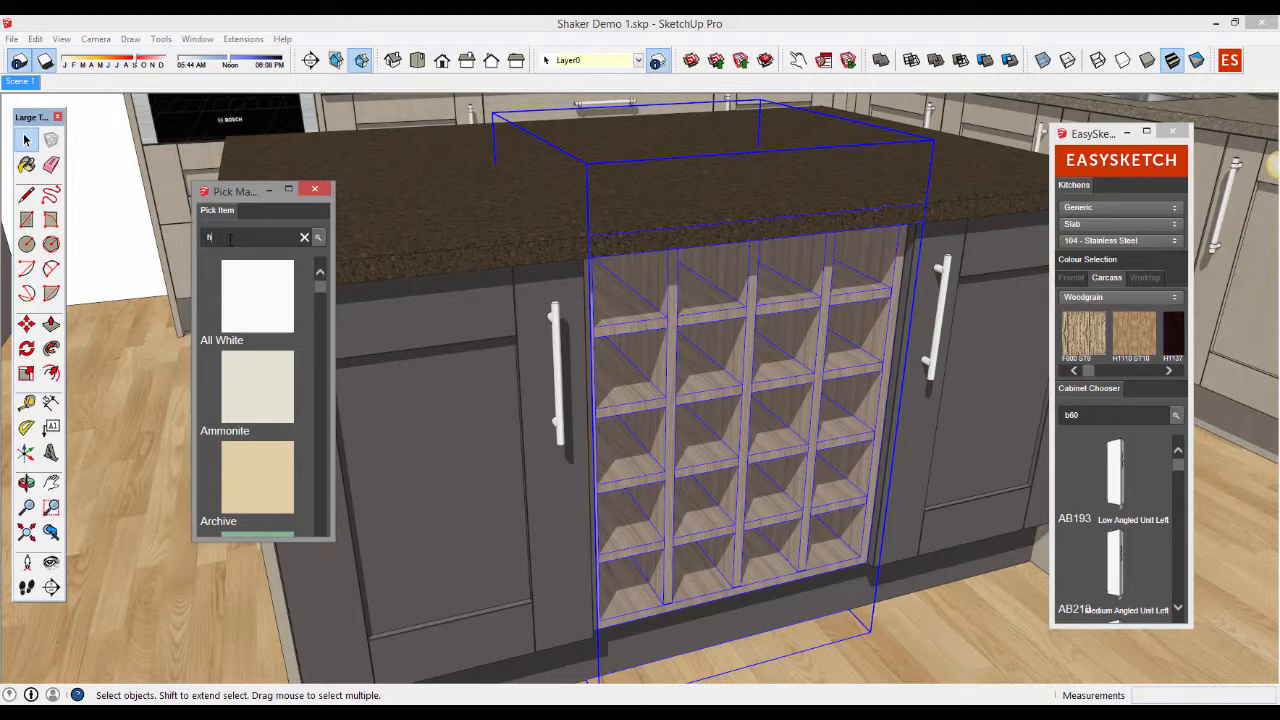
{"action": "type", "text": "h3368"}
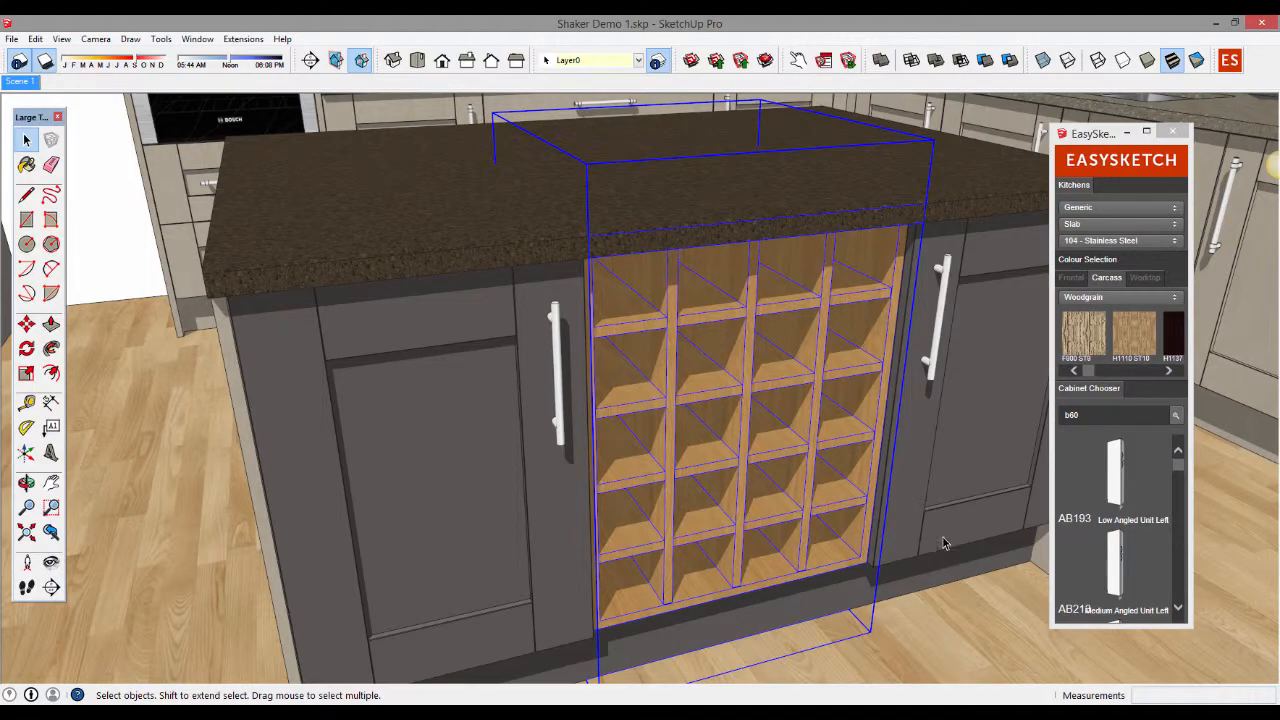
{"action": "left_click_drag", "start_coordinate": [944, 540], "coordinate": [910, 560]}
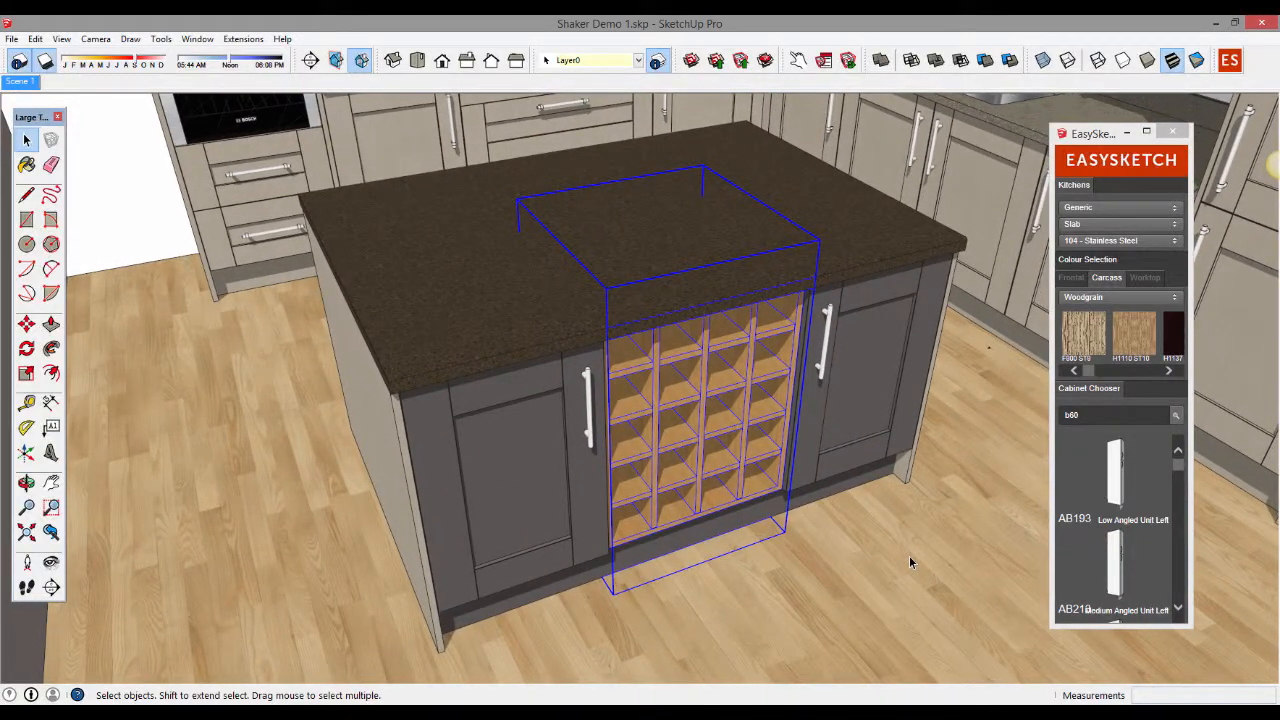
{"action": "left_click", "coordinate": [1072, 278]}
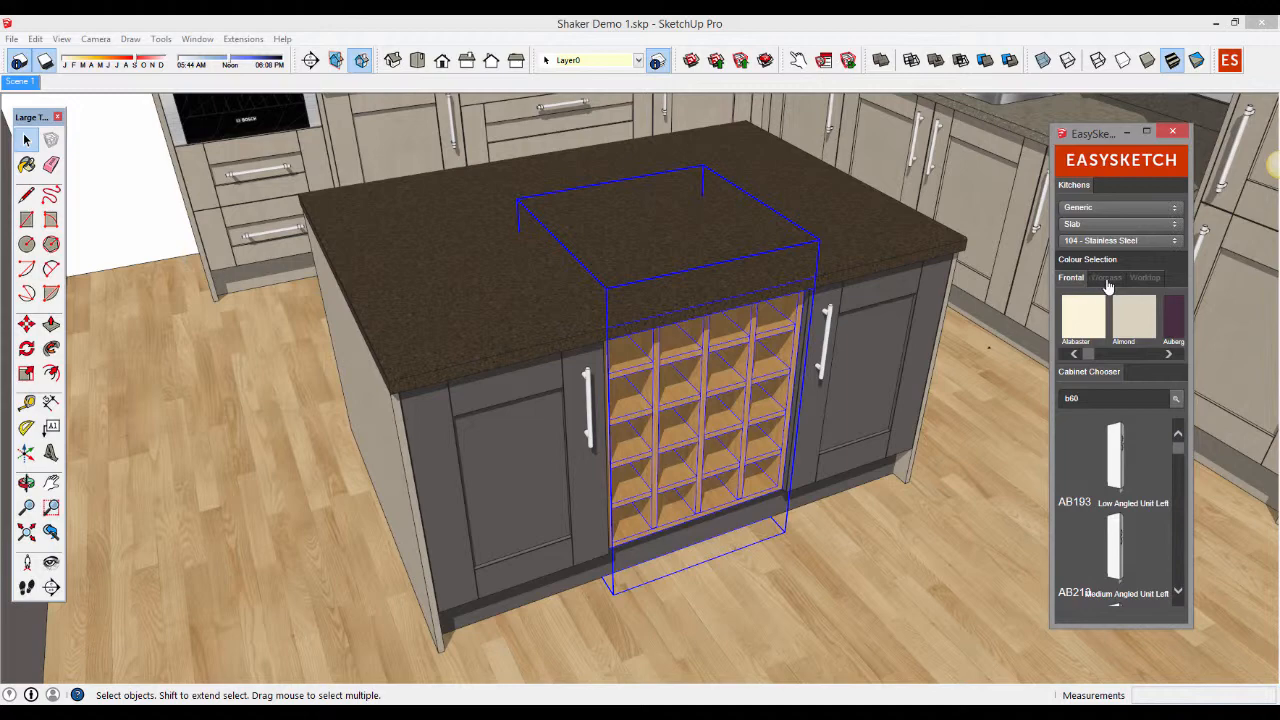
{"action": "left_click", "coordinate": [1144, 276]}
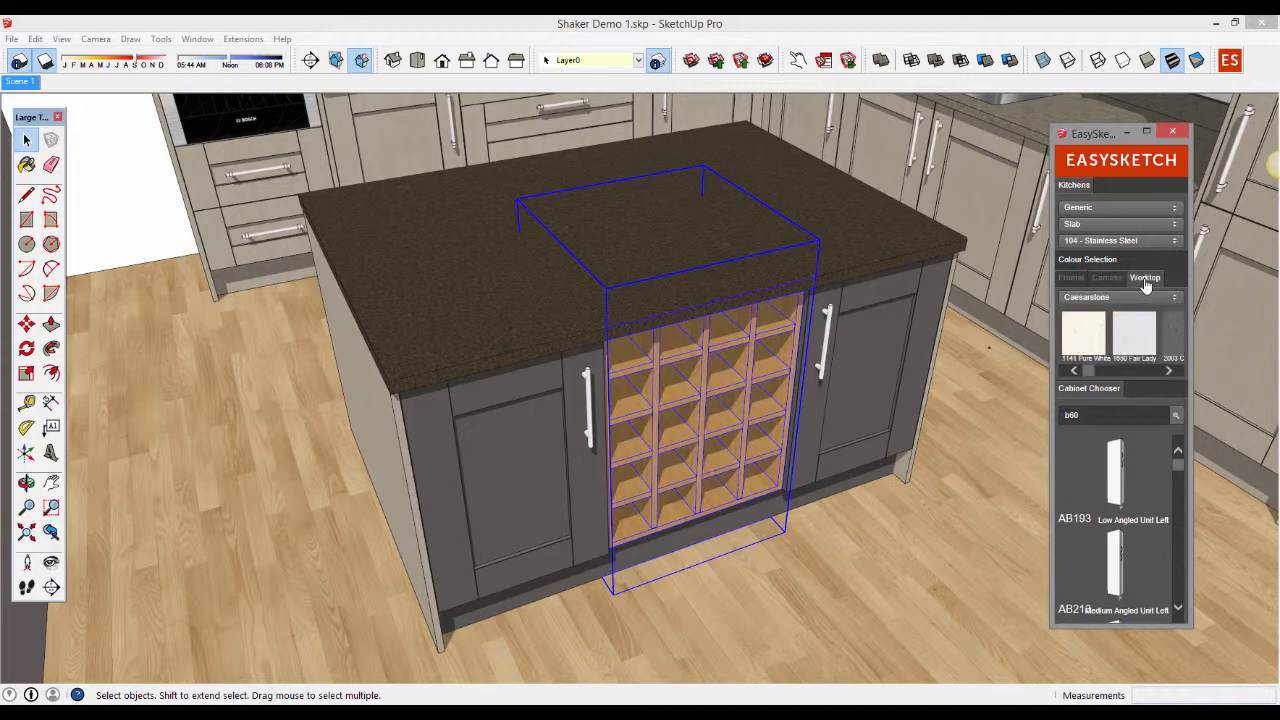